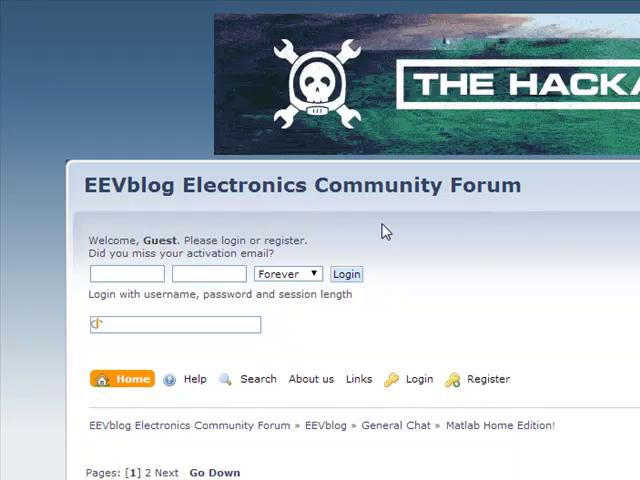
# Step: Scroll through the Education, Student and Home licence options down to the Home R2014a price list
pyautogui.scroll(-3)
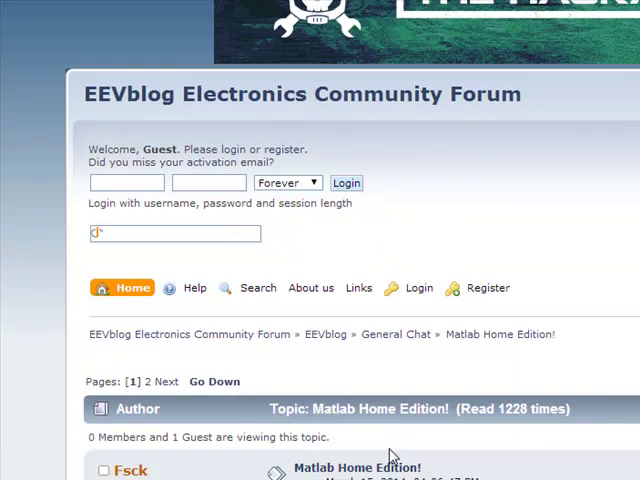
pyautogui.scroll(-3)
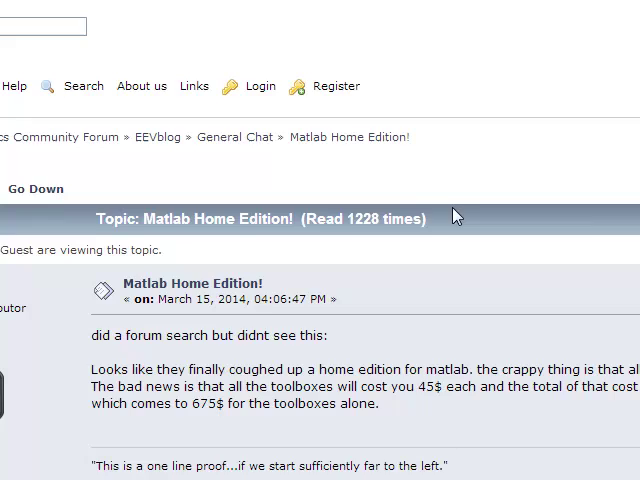
pyautogui.scroll(-3)
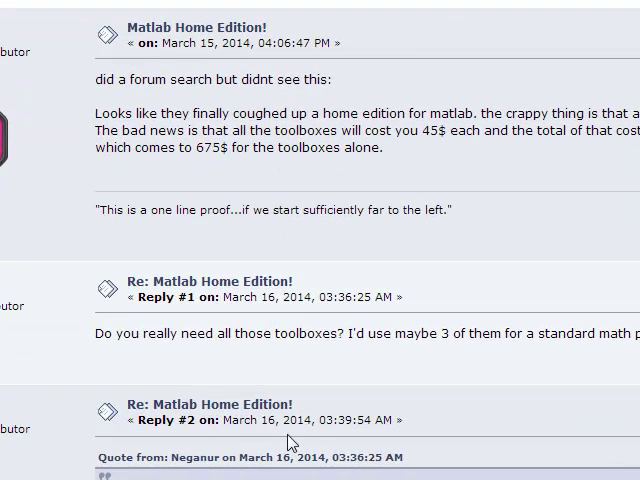
pyautogui.scroll(-3)
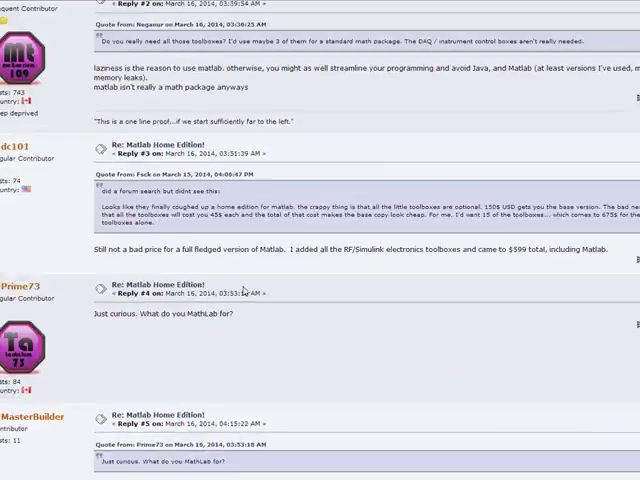
pyautogui.scroll(-3)
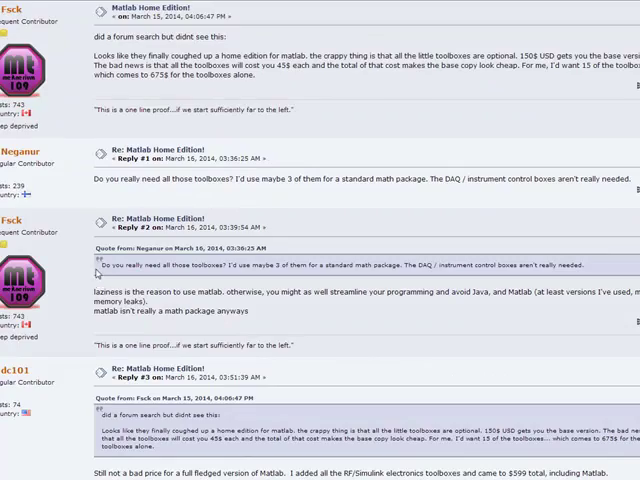
pyautogui.scroll(-3)
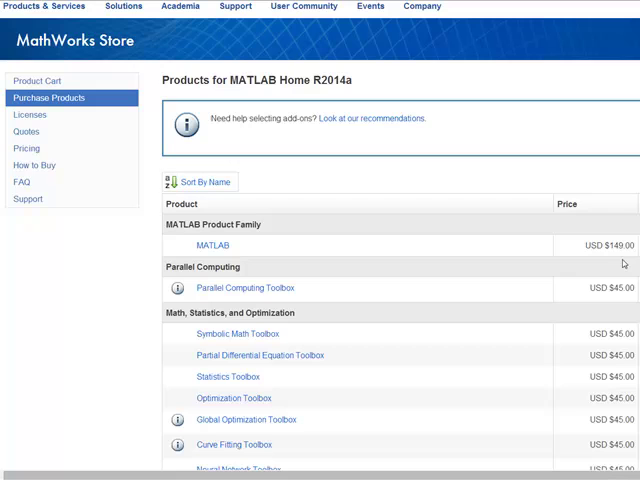
pyautogui.moveTo(210, 246)
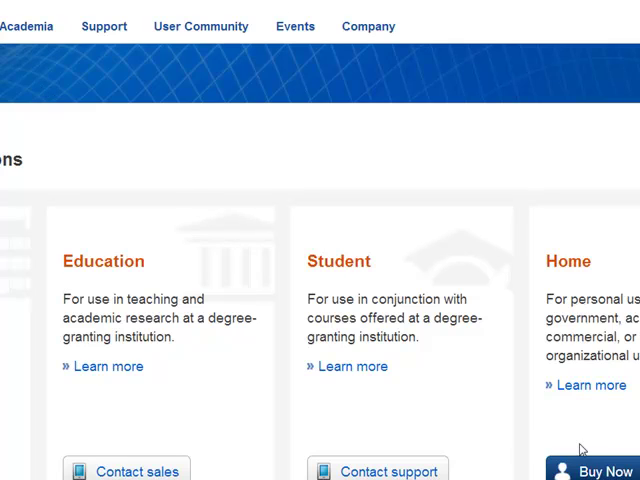
pyautogui.scroll(-3)
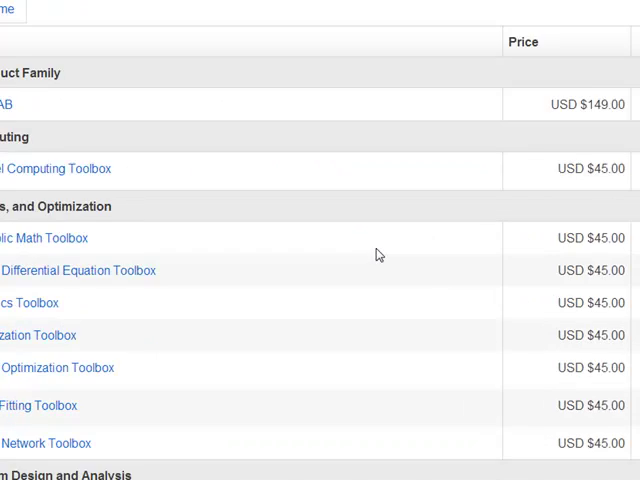
pyautogui.scroll(-3)
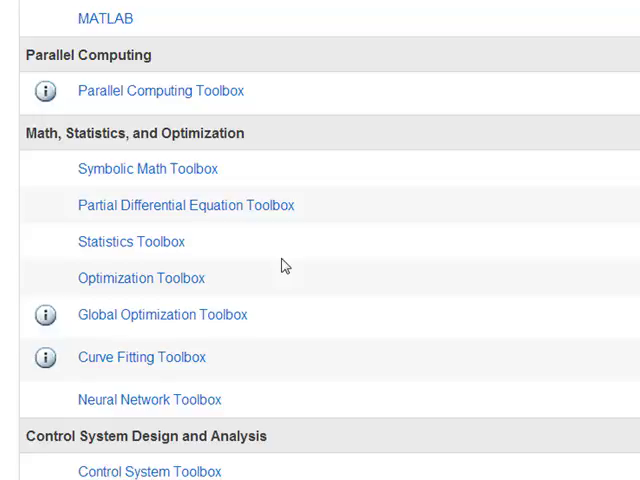
pyautogui.scroll(-3)
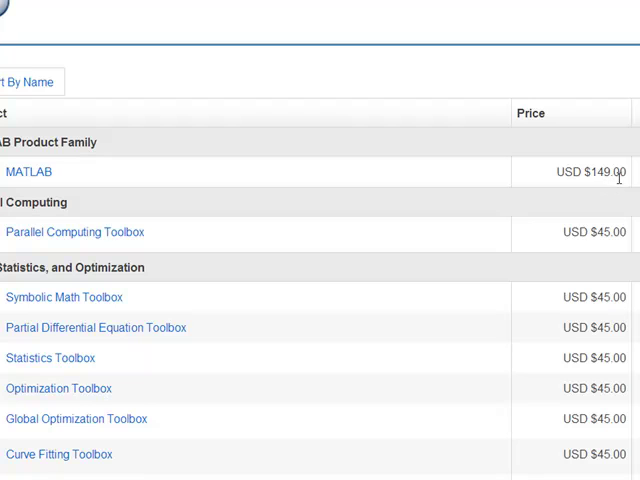
pyautogui.moveTo(136, 212)
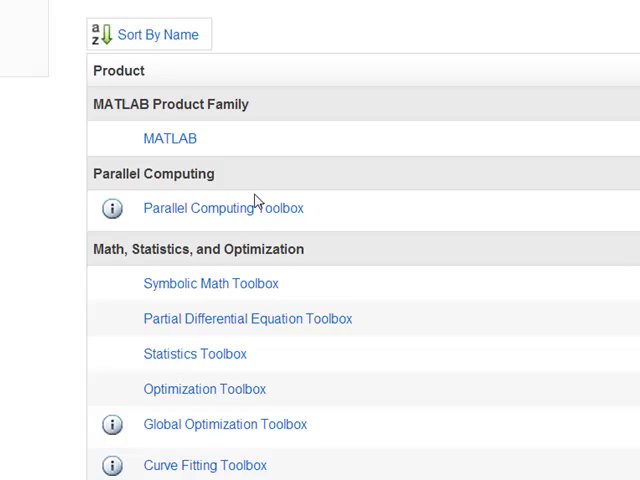
pyautogui.scroll(-3)
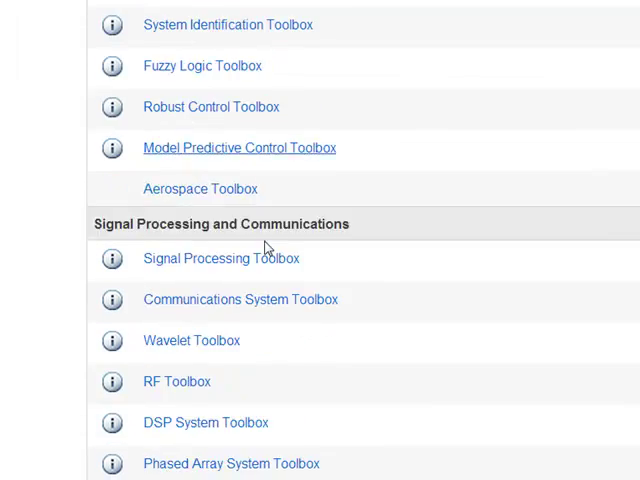
pyautogui.scroll(-3)
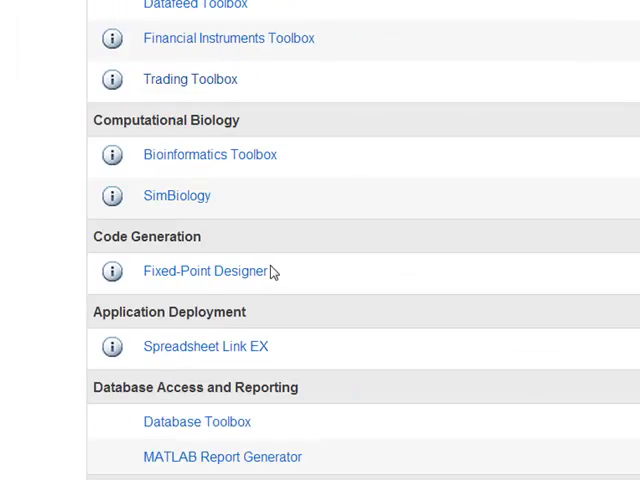
pyautogui.scroll(-3)
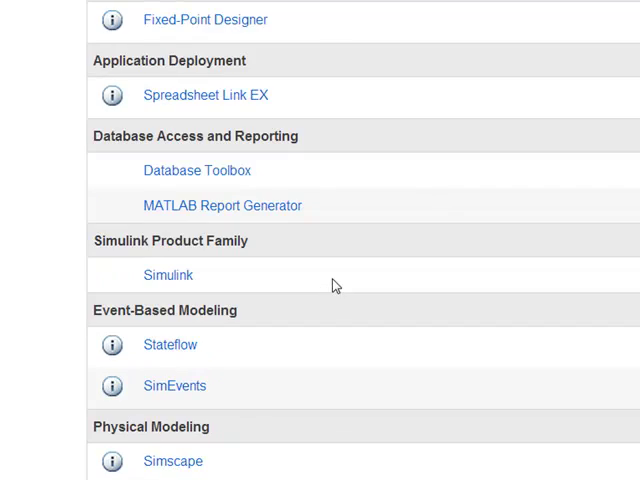
pyautogui.scroll(-3)
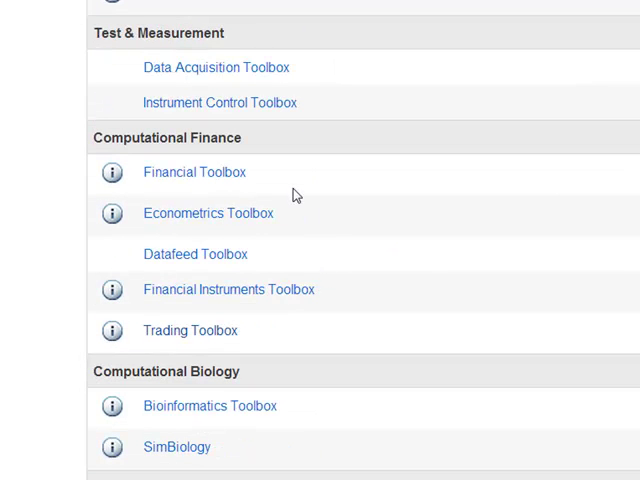
pyautogui.scroll(3)
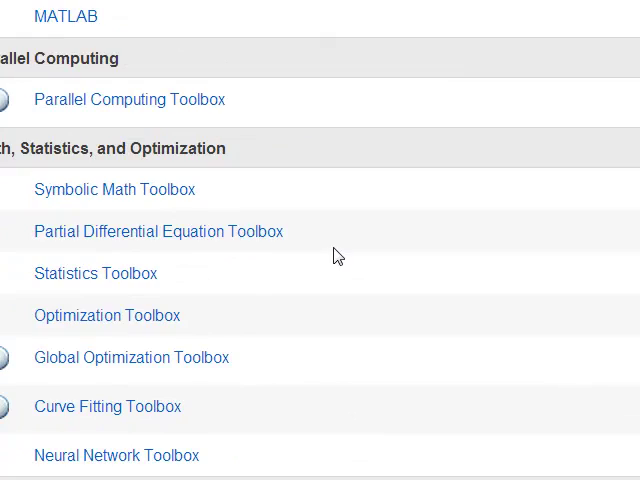
pyautogui.scroll(-3)
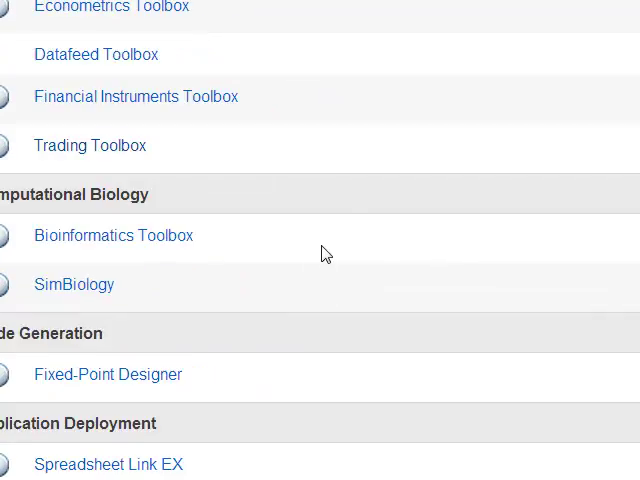
pyautogui.scroll(-3)
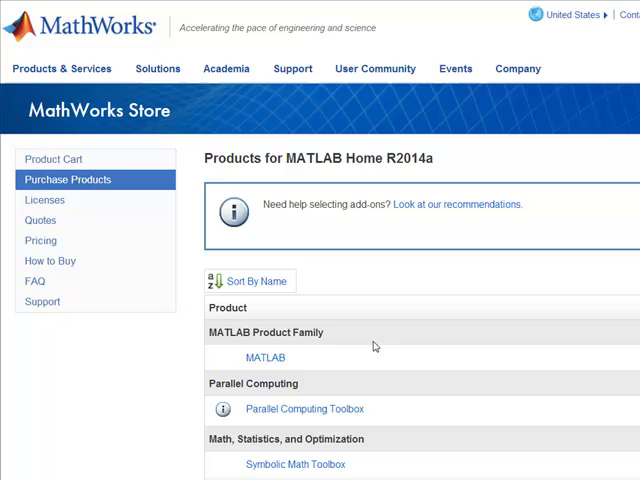
pyautogui.click(48, 260)
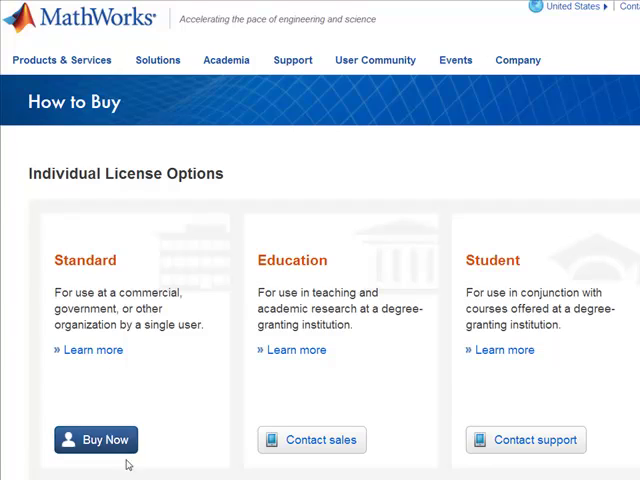
pyautogui.scroll(-3)
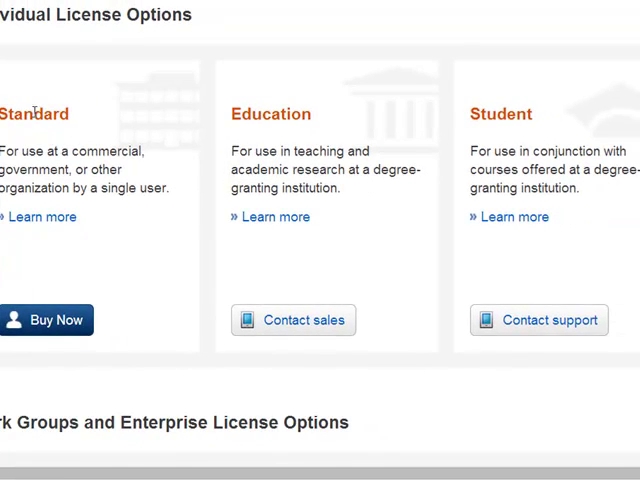
pyautogui.scroll(3)
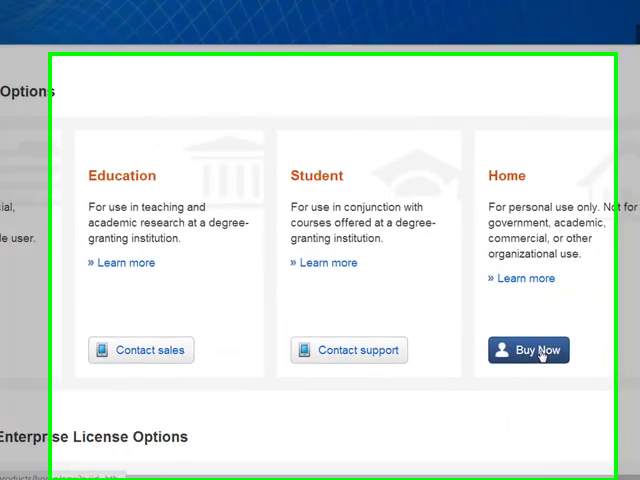
pyautogui.click(528, 350)
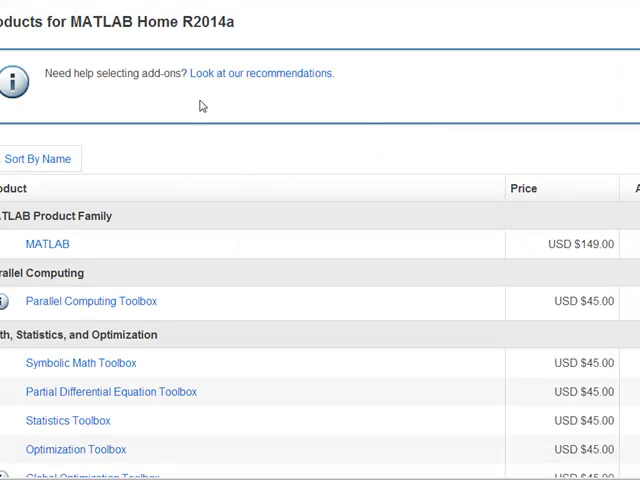
# Step: Scroll past Computational Finance and Biology add-ons showing their USD 45.00 prices
pyautogui.scroll(-3)
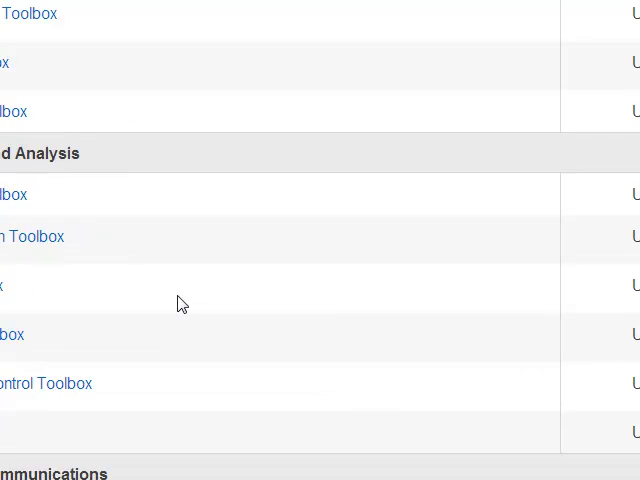
pyautogui.scroll(-3)
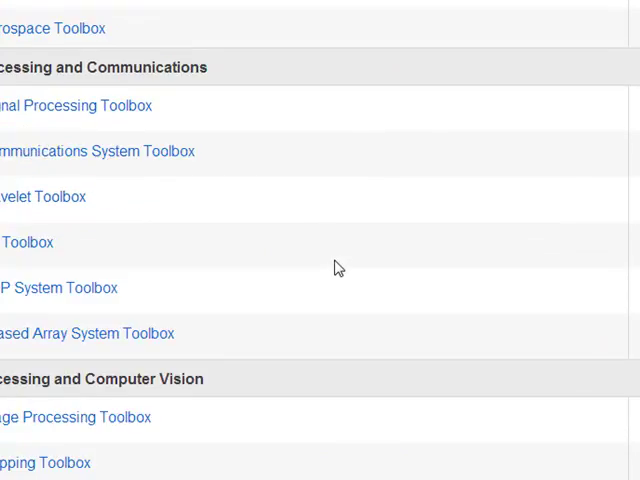
pyautogui.scroll(-3)
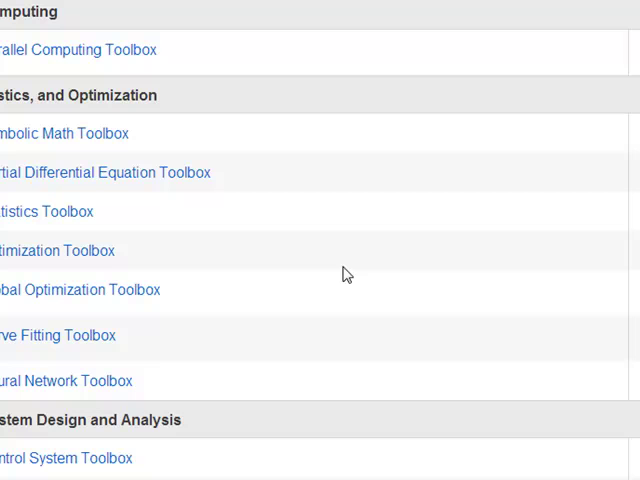
pyautogui.moveTo(322, 200)
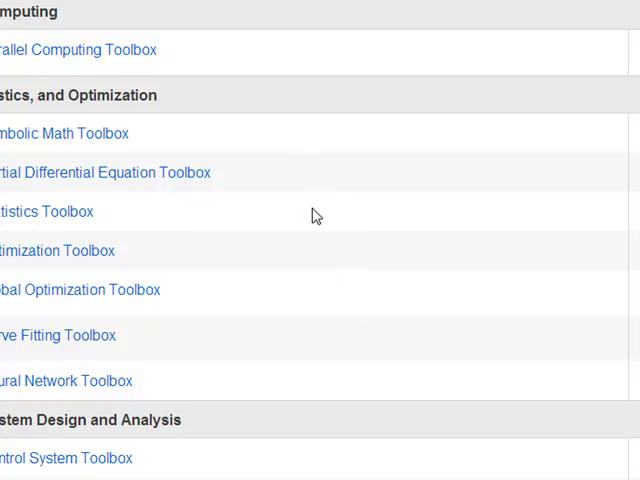
pyautogui.scroll(-3)
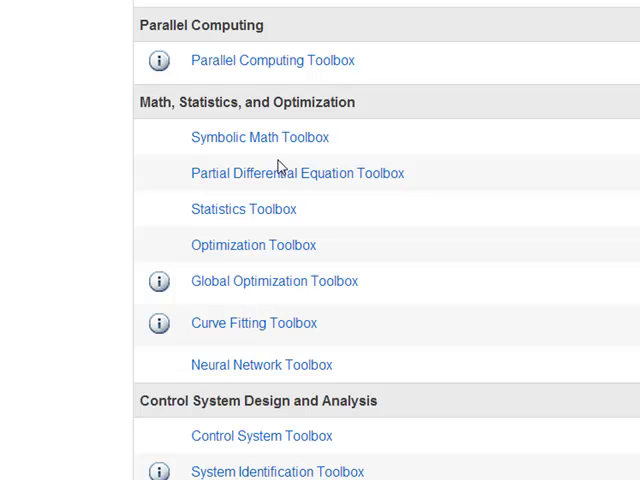
pyautogui.moveTo(382, 280)
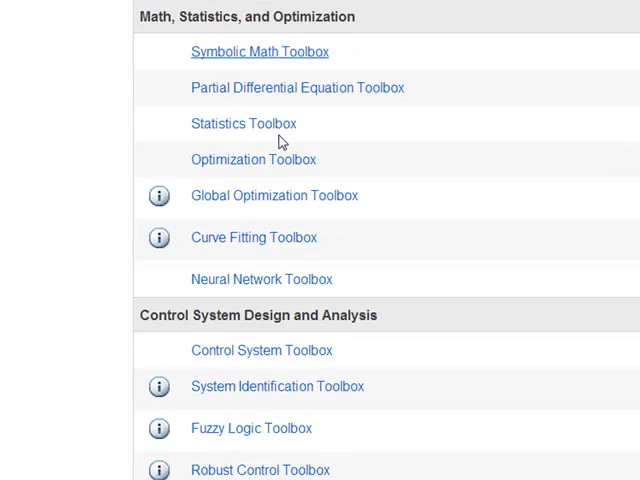
# Step: Scroll on through deployment add-ons down to Simulink and Physical Modeling at USD 45.00
pyautogui.scroll(-3)
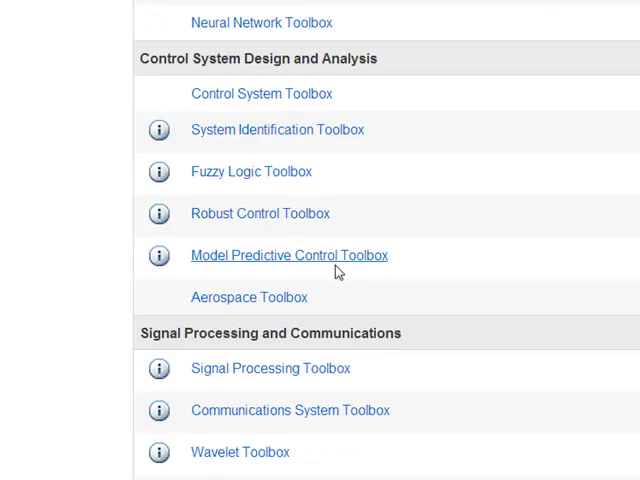
pyautogui.scroll(-3)
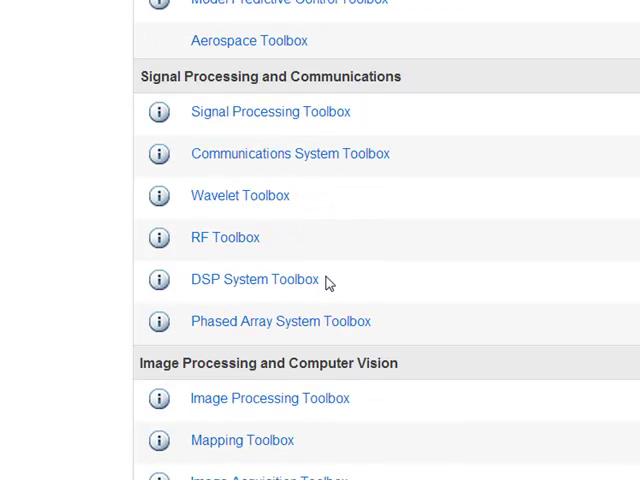
pyautogui.scroll(-3)
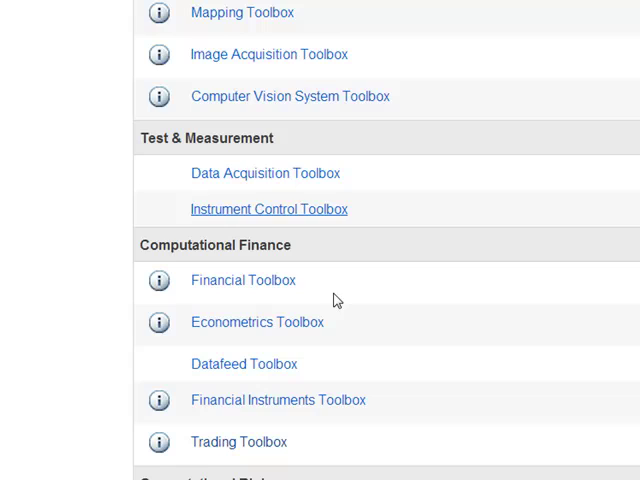
pyautogui.scroll(-3)
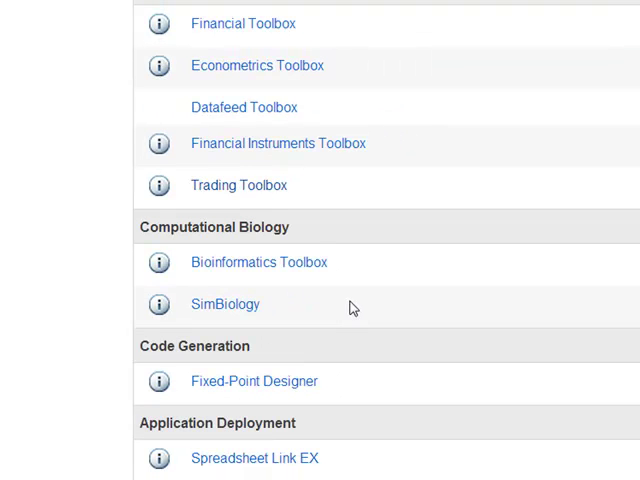
pyautogui.scroll(-3)
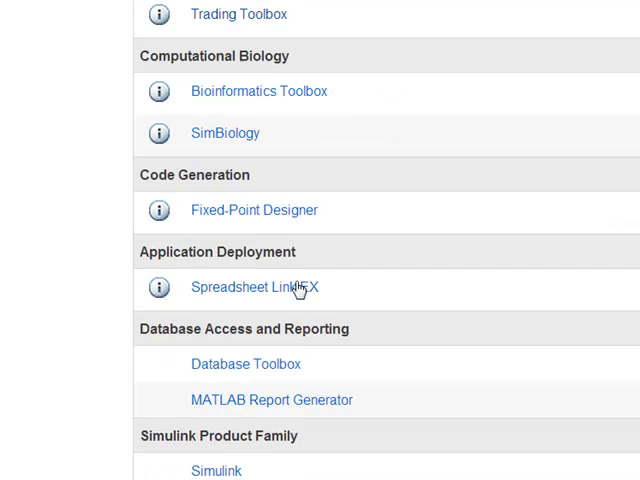
pyautogui.scroll(-3)
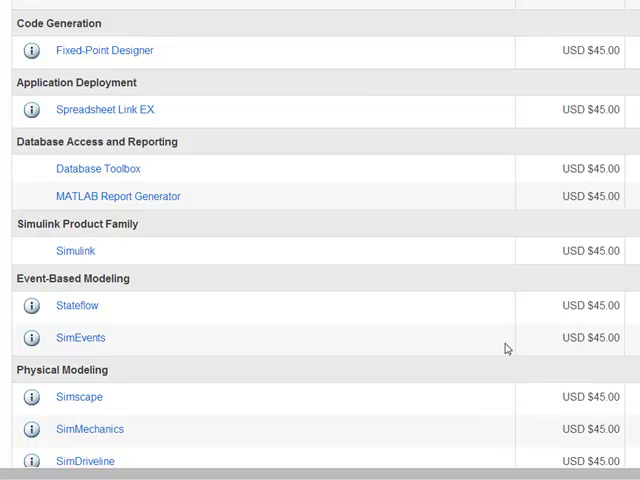
# Step: Scroll through the Simulink physical modelling add-ons down to Simulation Graphics and Reporting
pyautogui.scroll(-3)
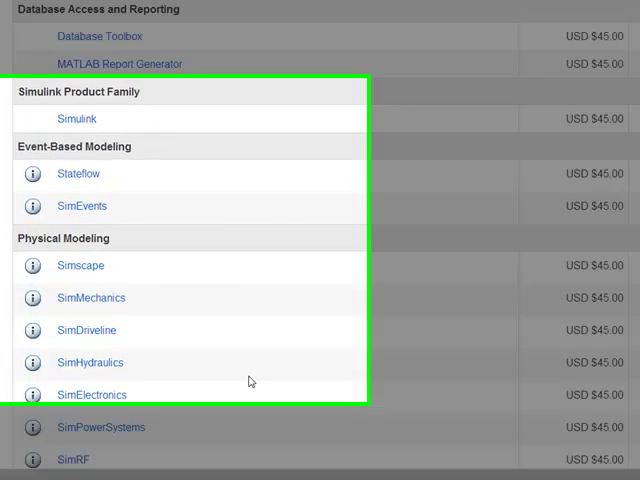
pyautogui.scroll(-3)
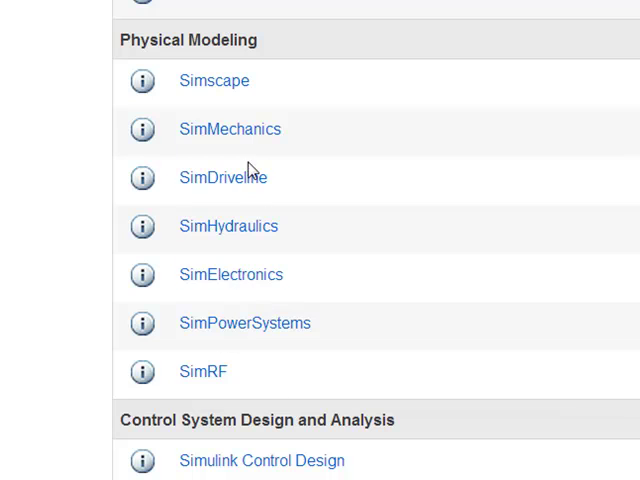
pyautogui.scroll(3)
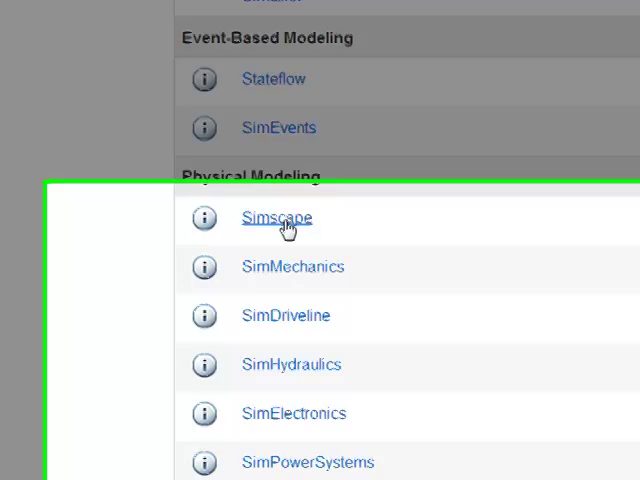
pyautogui.scroll(-3)
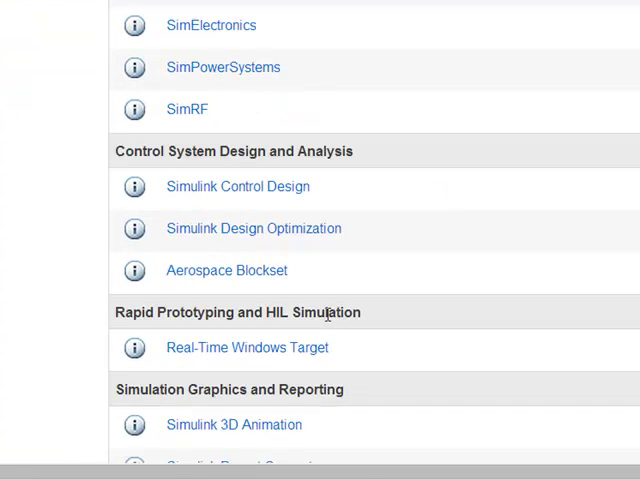
pyautogui.scroll(-3)
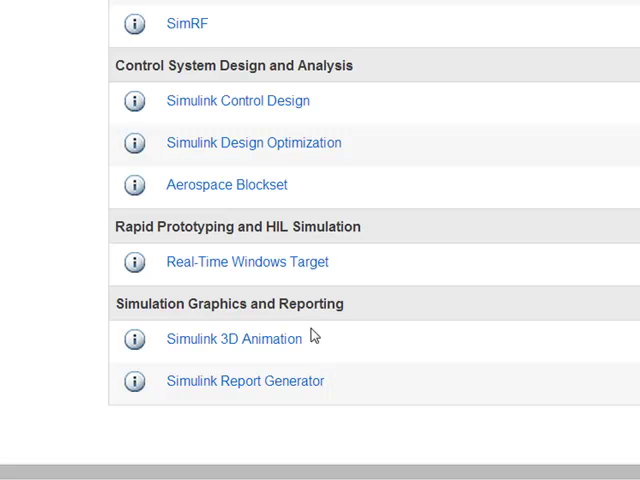
pyautogui.scroll(-3)
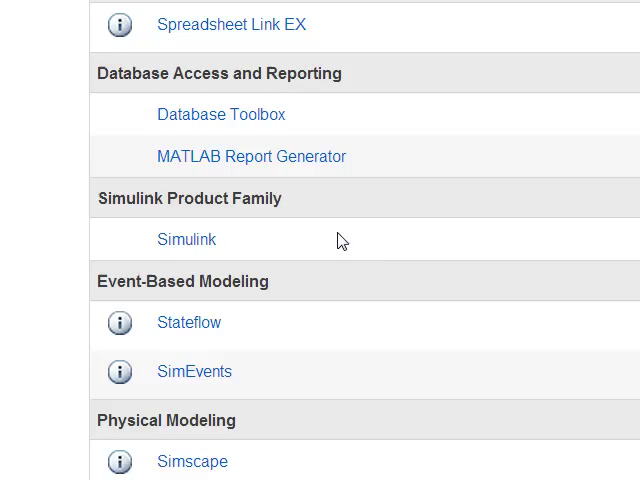
pyautogui.scroll(-3)
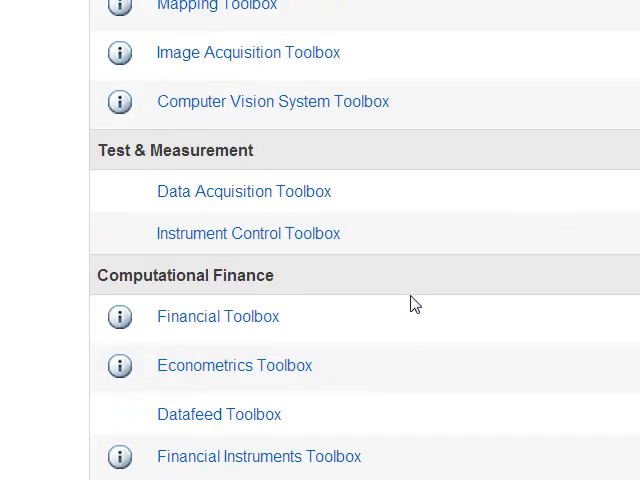
pyautogui.scroll(-3)
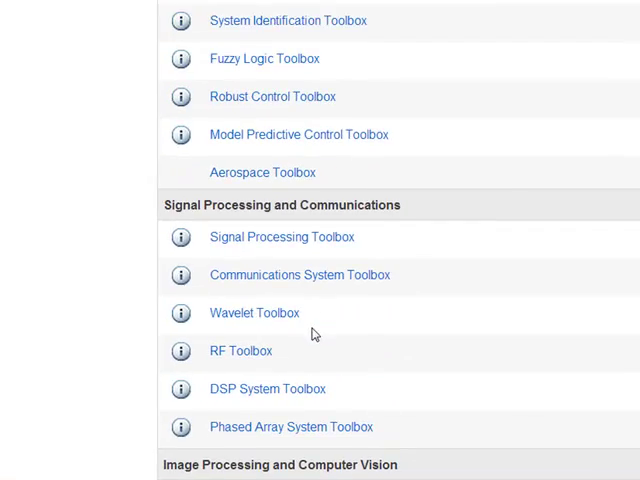
# Step: Scroll on past Event-Based Modeling and back through Math, Control and Signal Processing sections
pyautogui.scroll(3)
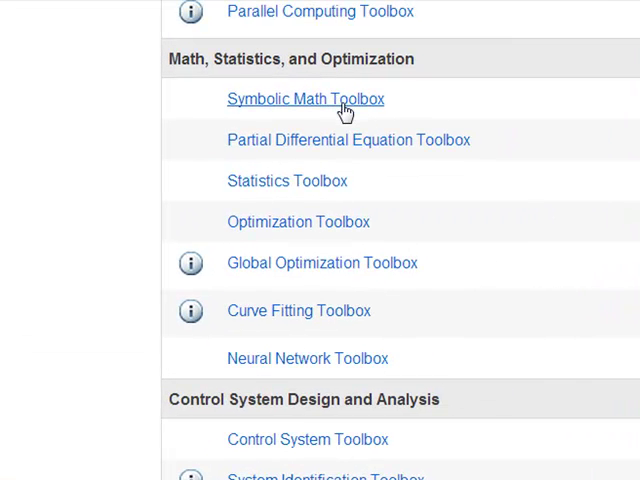
pyautogui.moveTo(280, 104)
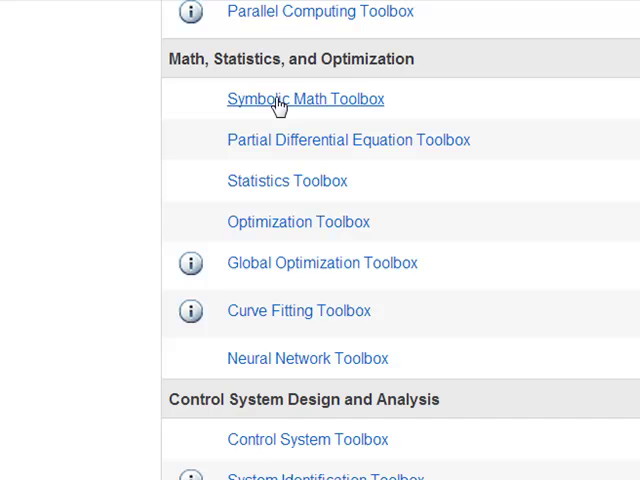
pyautogui.scroll(-3)
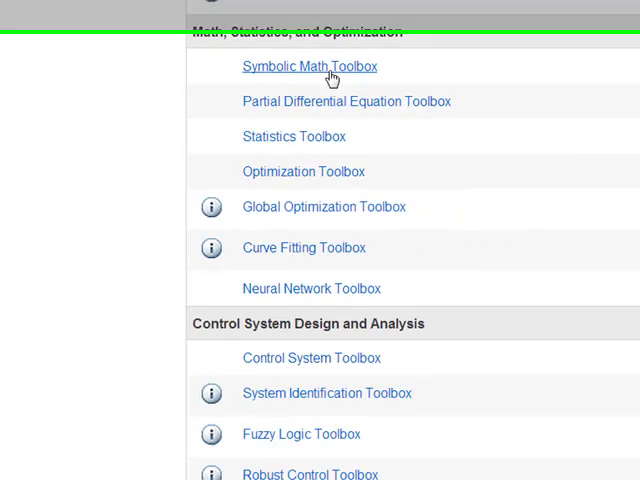
pyautogui.scroll(-3)
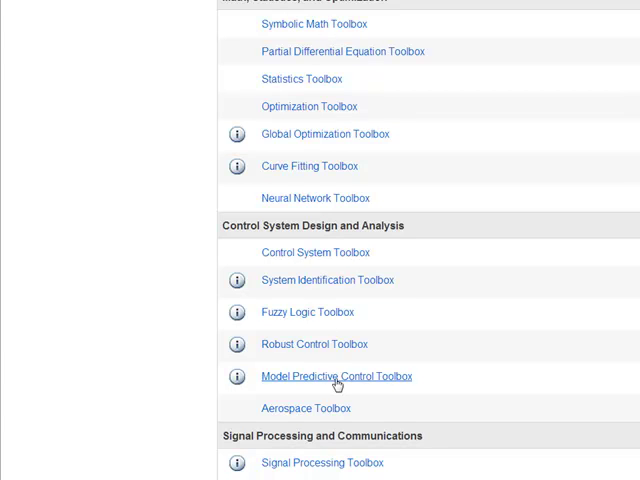
pyautogui.scroll(-3)
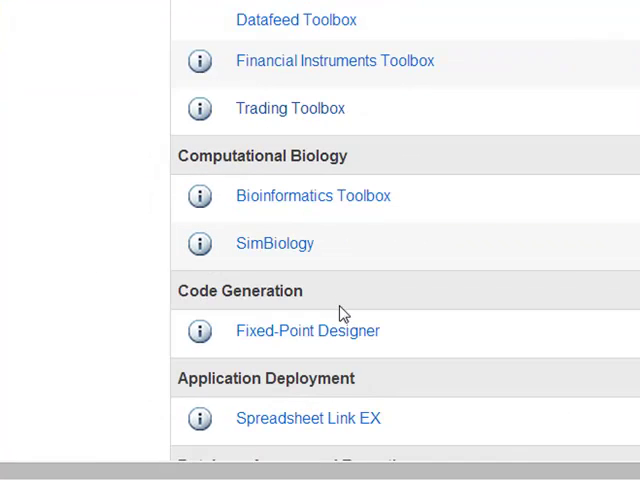
pyautogui.scroll(-3)
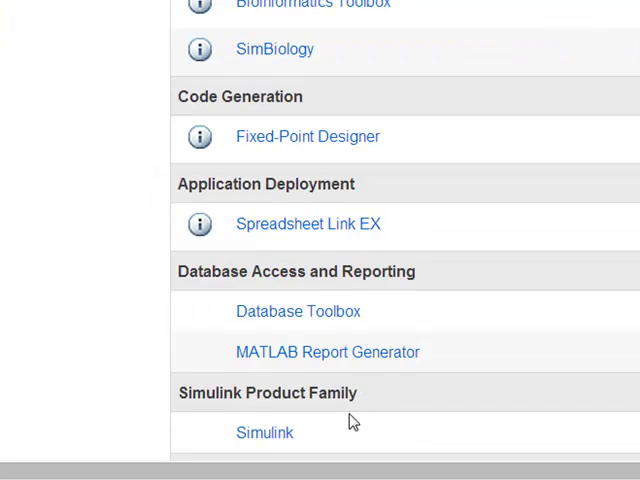
pyautogui.scroll(-3)
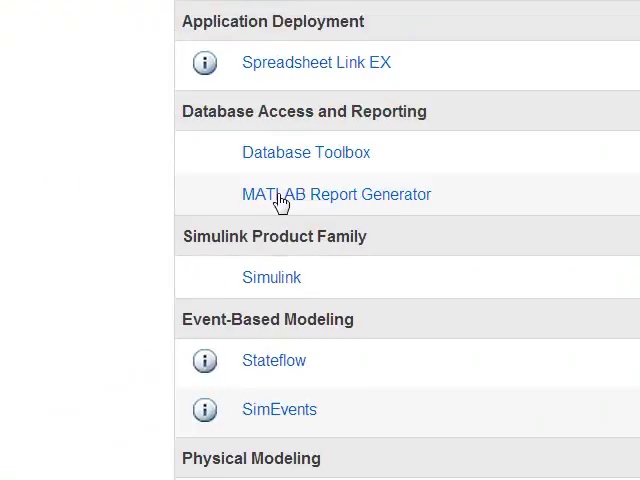
pyautogui.scroll(-3)
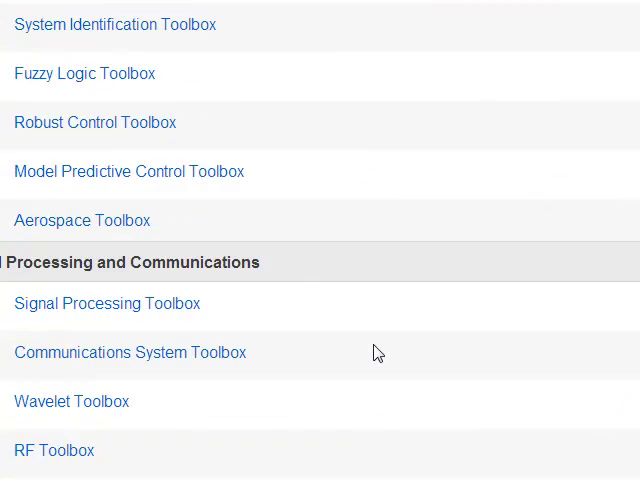
# Step: Scroll to Math, Statistics and Optimization toolboxes, then down to Computational Finance and Biology
pyautogui.scroll(3)
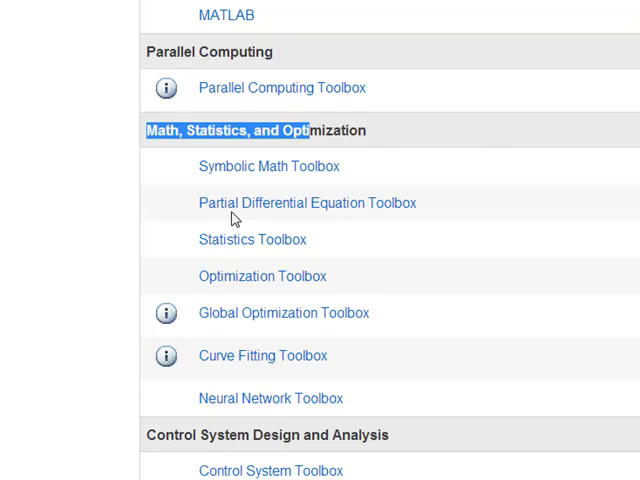
pyautogui.moveTo(340, 202)
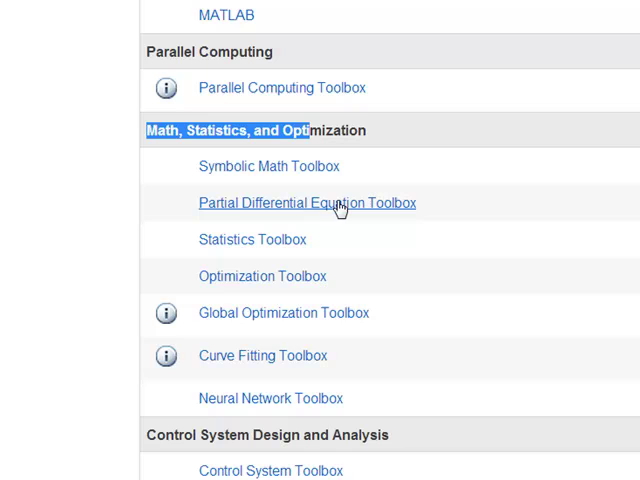
pyautogui.moveTo(284, 256)
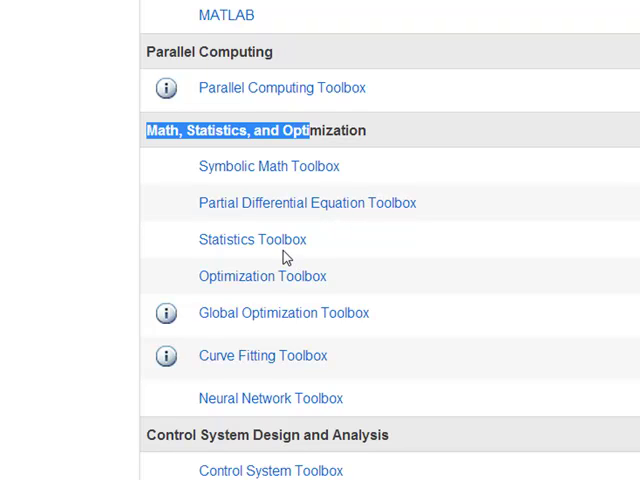
pyautogui.scroll(-3)
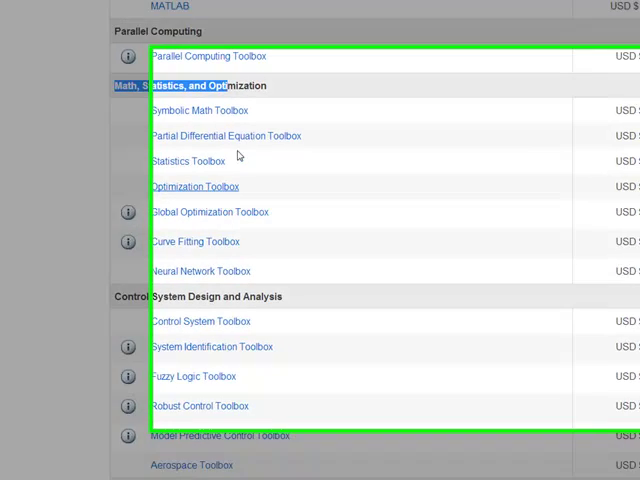
pyautogui.scroll(-3)
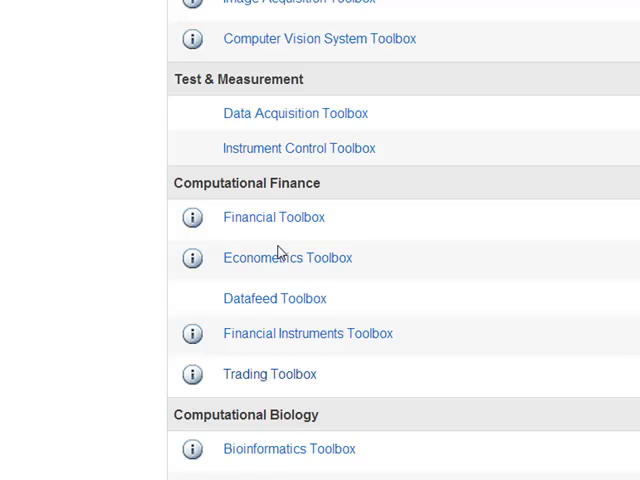
# Step: Scroll to the Computational Finance toolboxes with Financial and Econometrics Toolbox in view
pyautogui.scroll(-3)
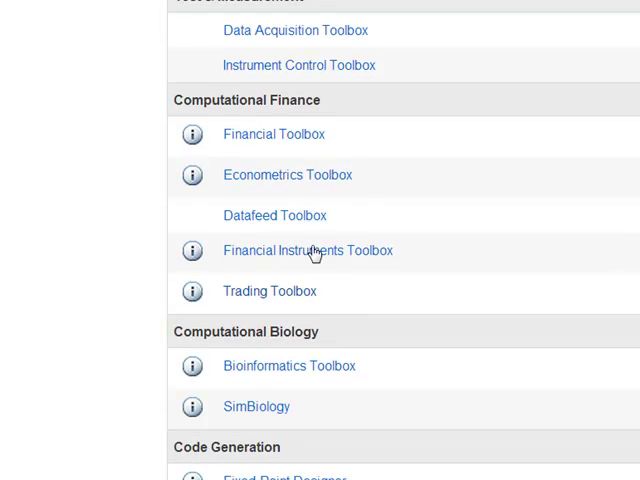
pyautogui.moveTo(256, 292)
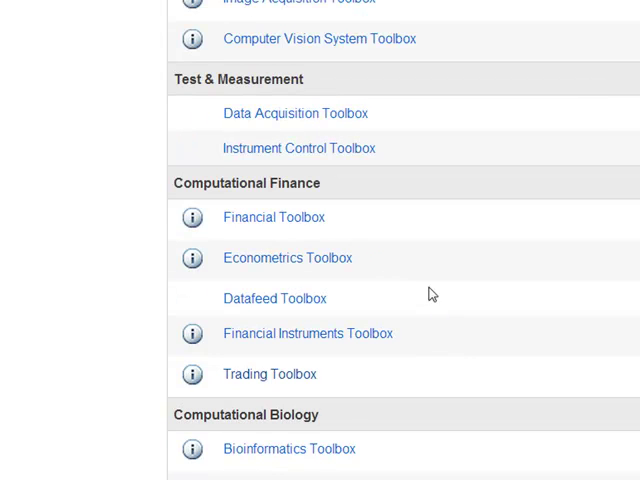
pyautogui.scroll(-3)
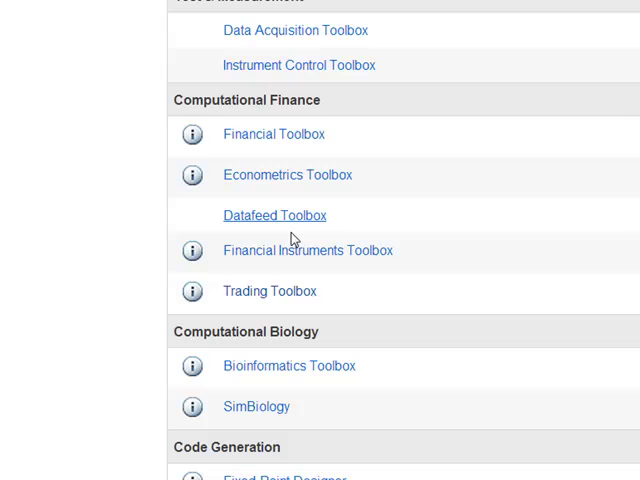
pyautogui.moveTo(280, 144)
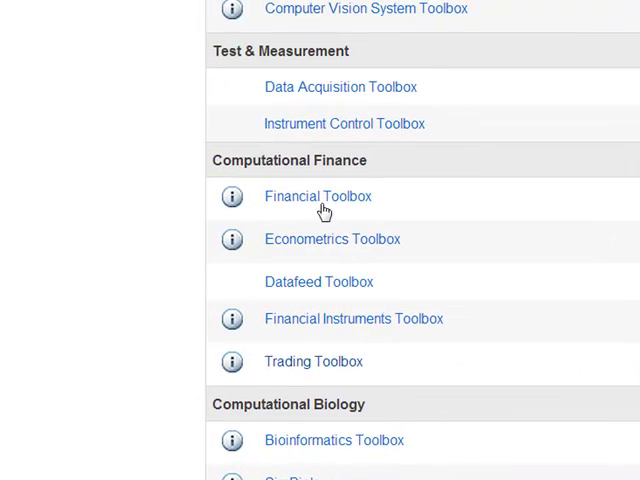
pyautogui.moveTo(316, 212)
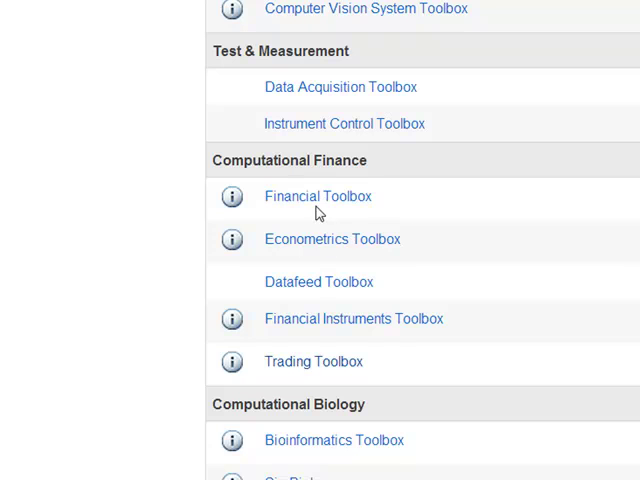
pyautogui.moveTo(318, 196)
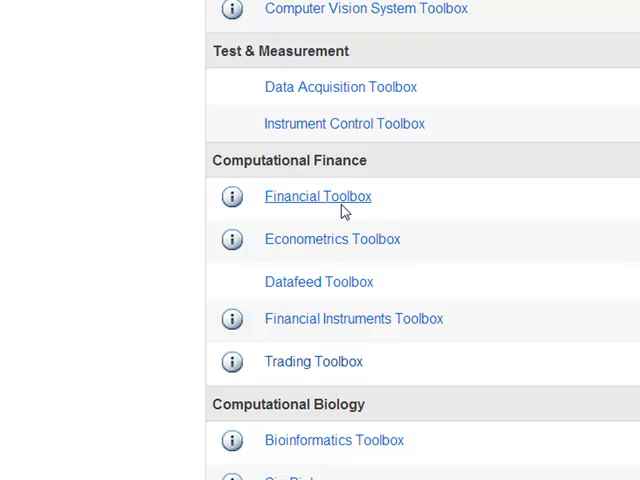
pyautogui.moveTo(324, 246)
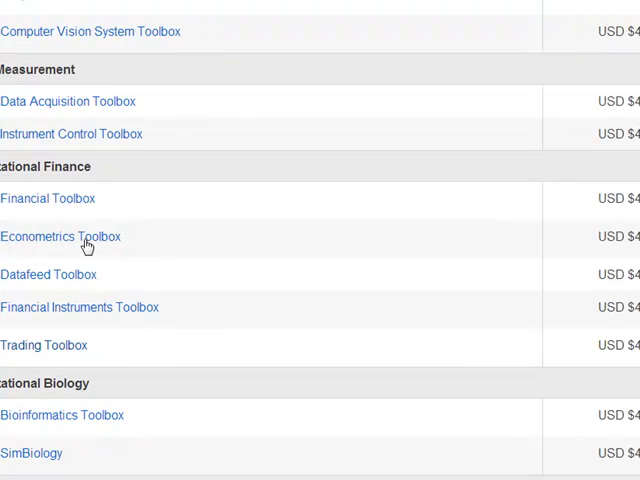
pyautogui.moveTo(536, 296)
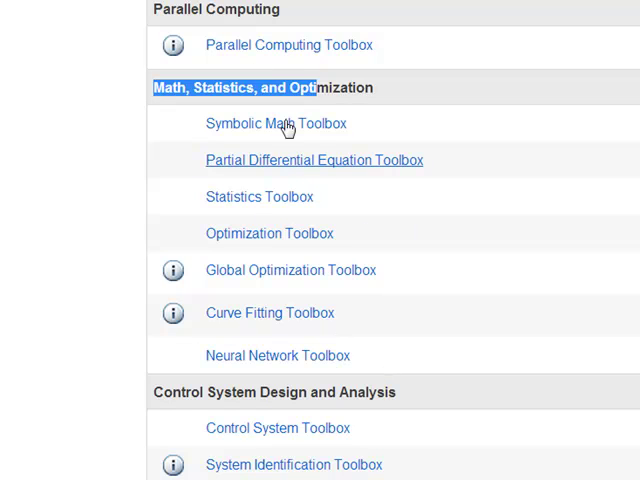
pyautogui.scroll(-3)
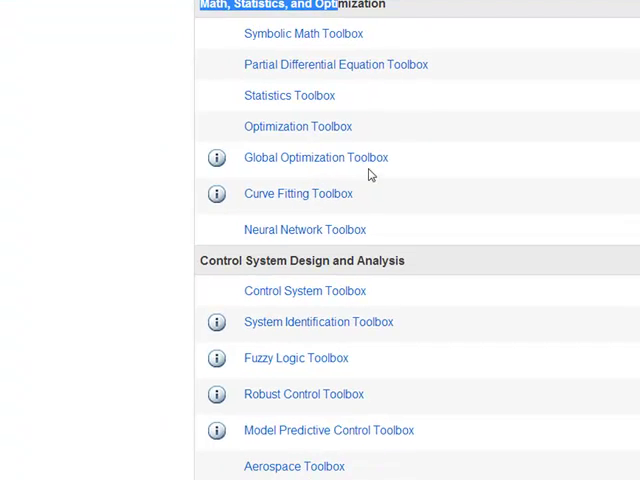
pyautogui.scroll(-3)
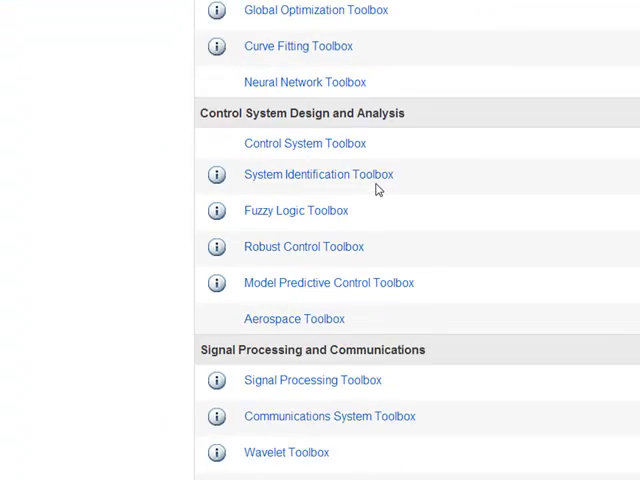
pyautogui.scroll(-3)
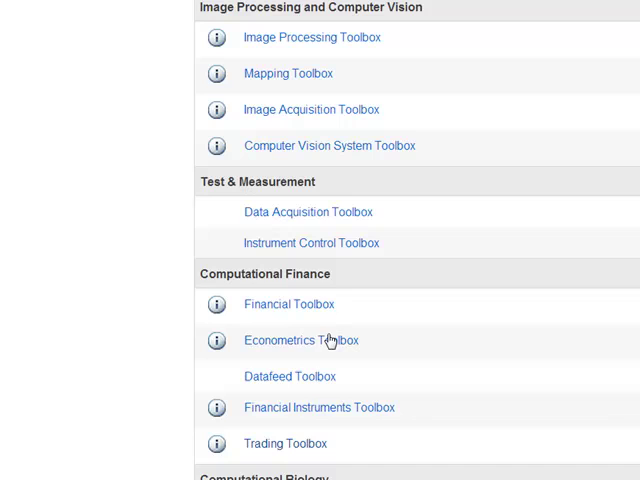
pyautogui.scroll(-3)
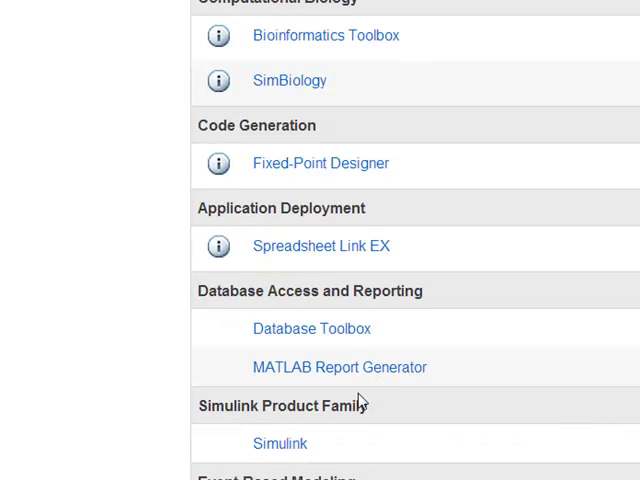
pyautogui.scroll(-3)
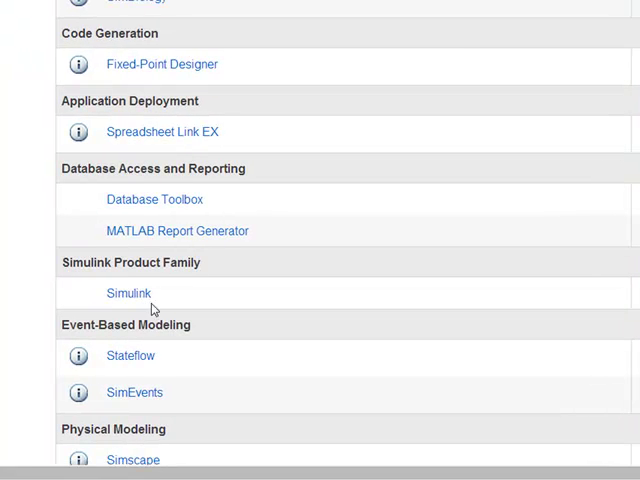
pyautogui.scroll(-3)
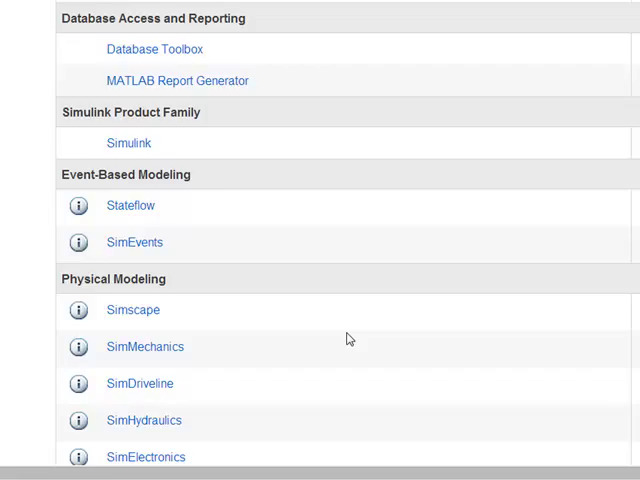
pyautogui.scroll(-3)
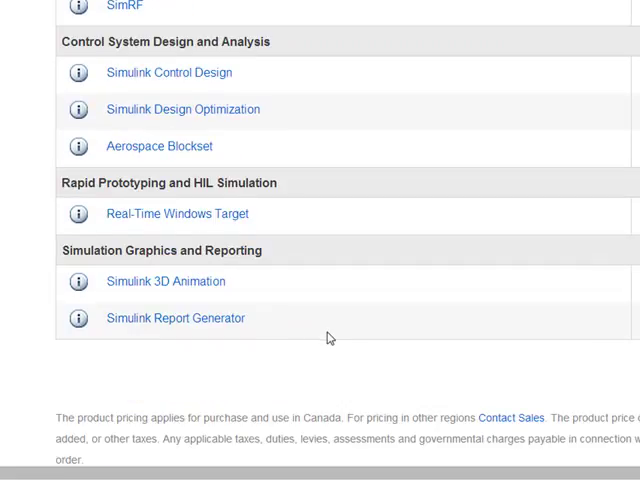
pyautogui.scroll(3)
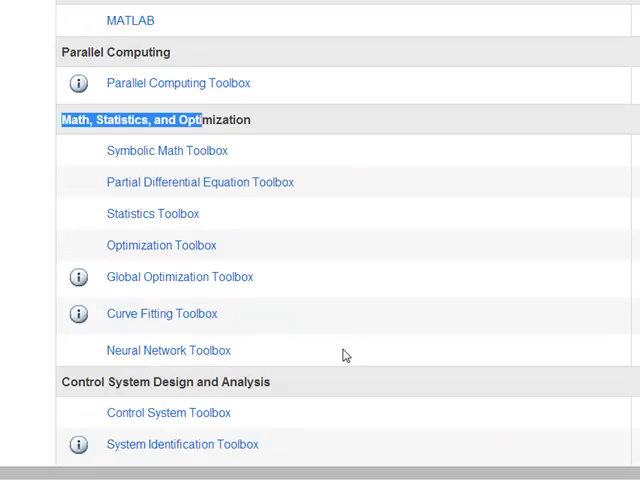
pyautogui.scroll(-3)
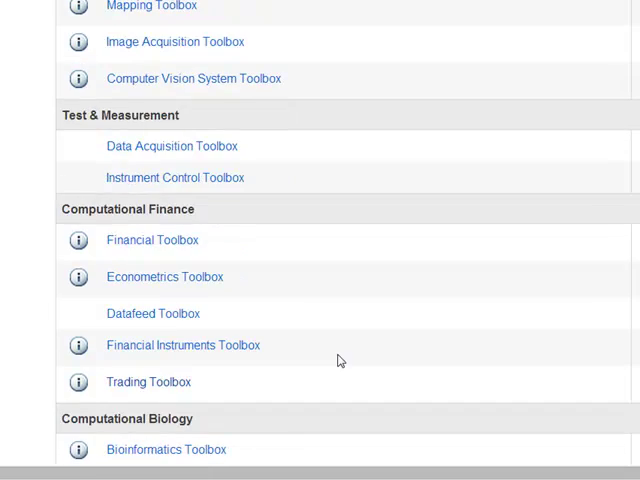
pyautogui.scroll(-3)
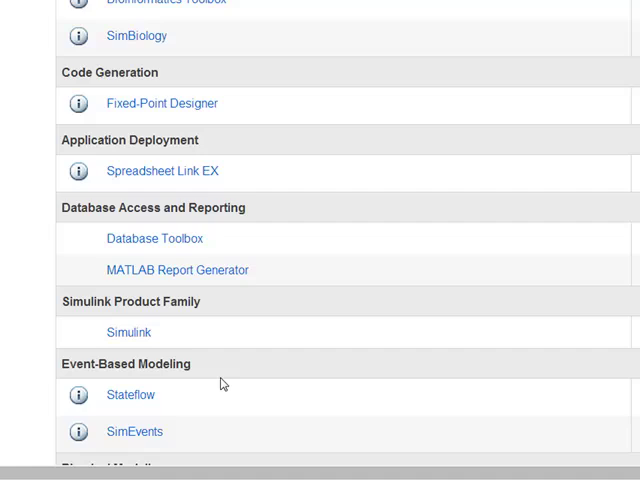
pyautogui.scroll(3)
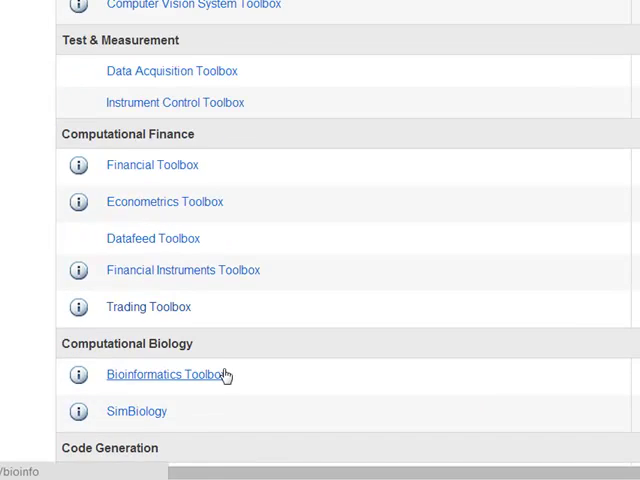
pyautogui.scroll(-3)
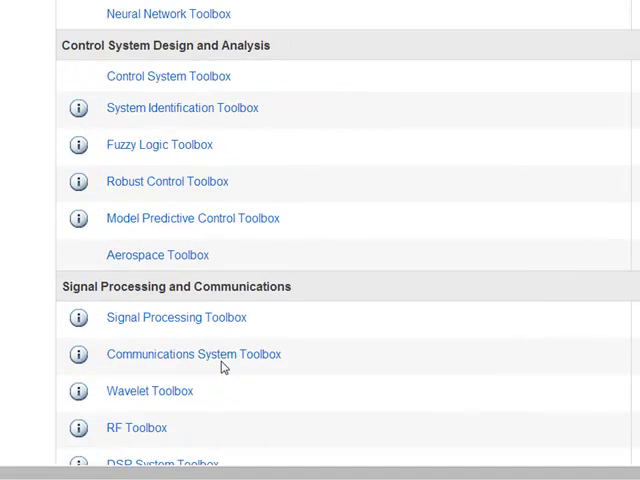
pyautogui.scroll(3)
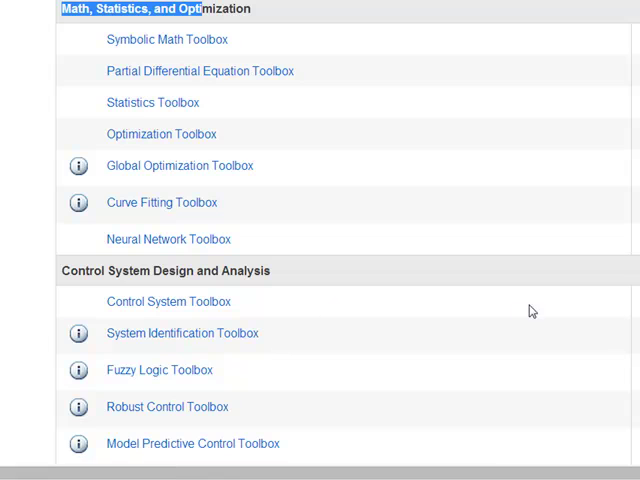
pyautogui.scroll(3)
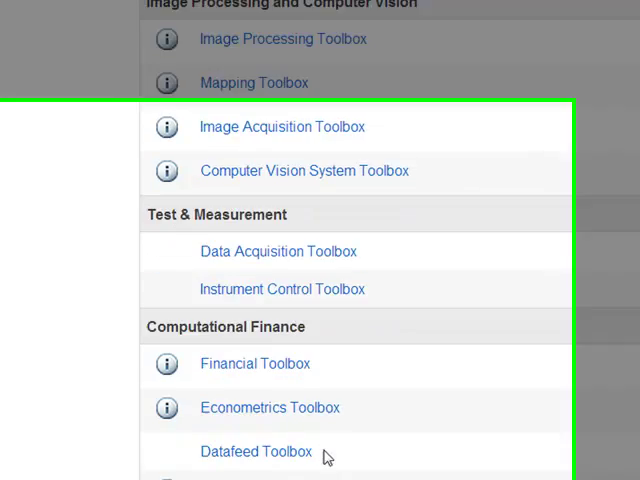
pyautogui.scroll(-3)
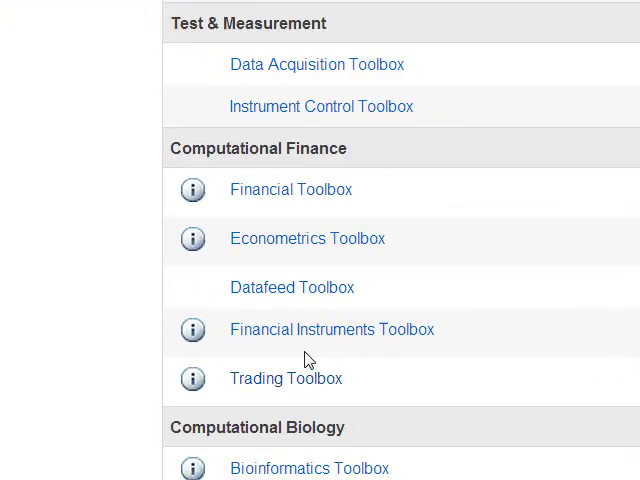
pyautogui.scroll(-3)
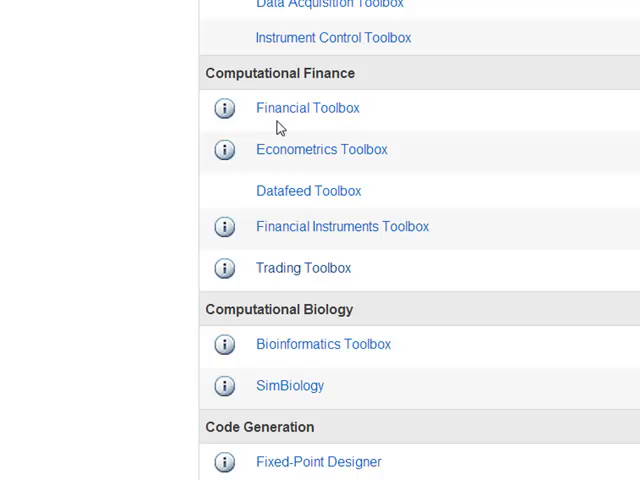
pyautogui.moveTo(310, 96)
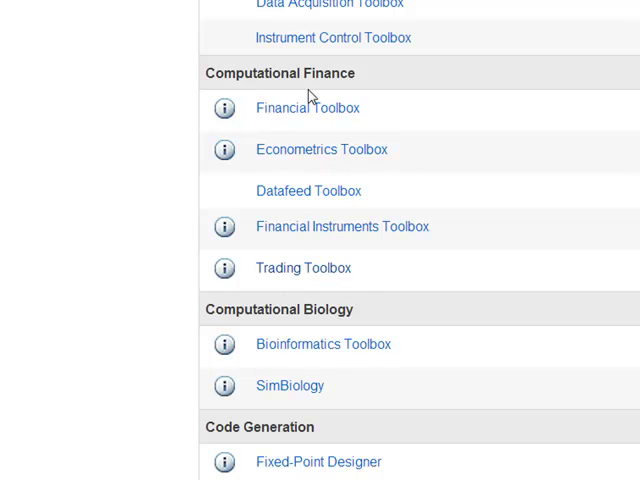
pyautogui.scroll(-3)
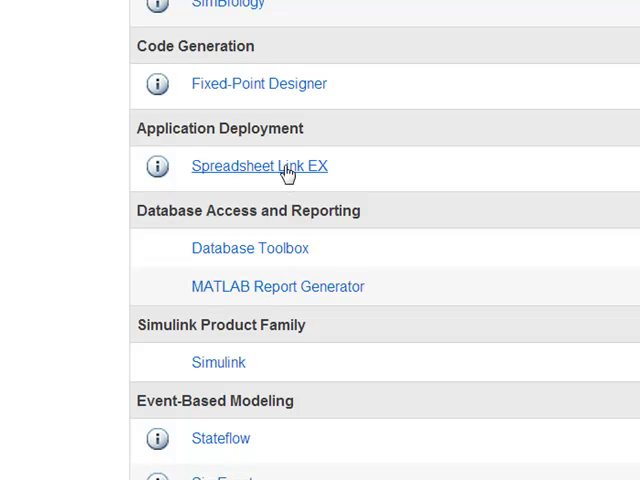
pyautogui.scroll(-3)
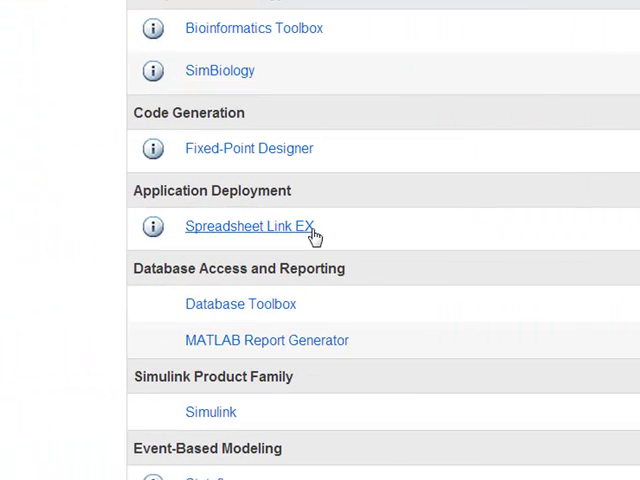
pyautogui.scroll(-3)
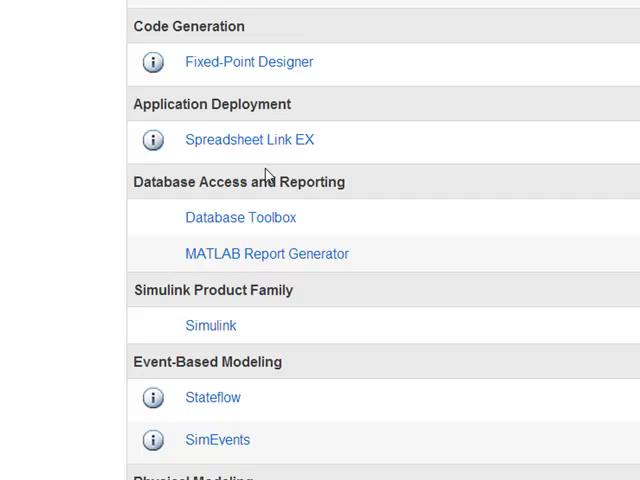
pyautogui.scroll(-3)
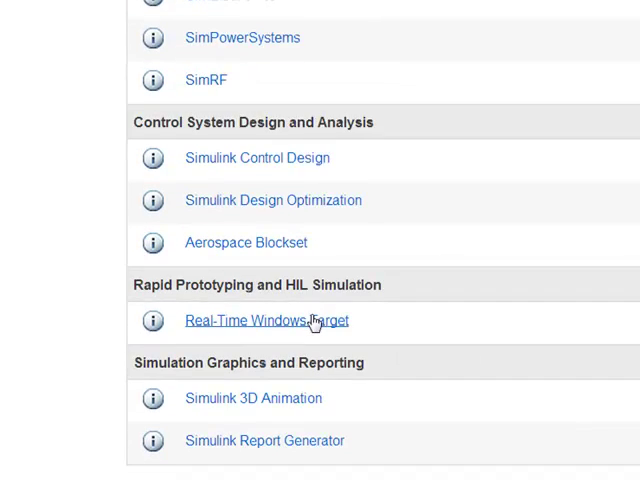
pyautogui.scroll(3)
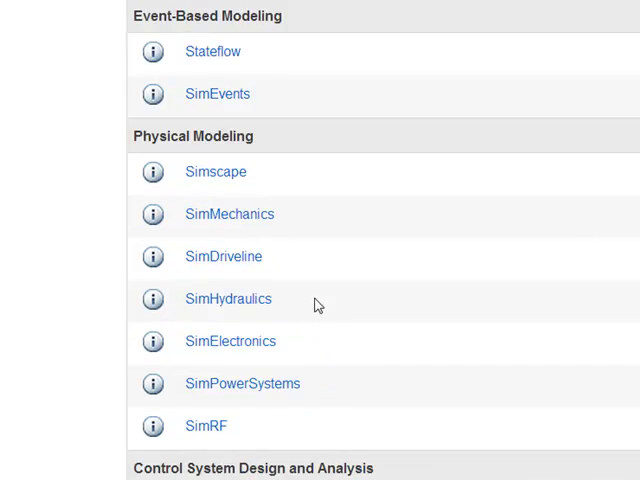
pyautogui.scroll(-3)
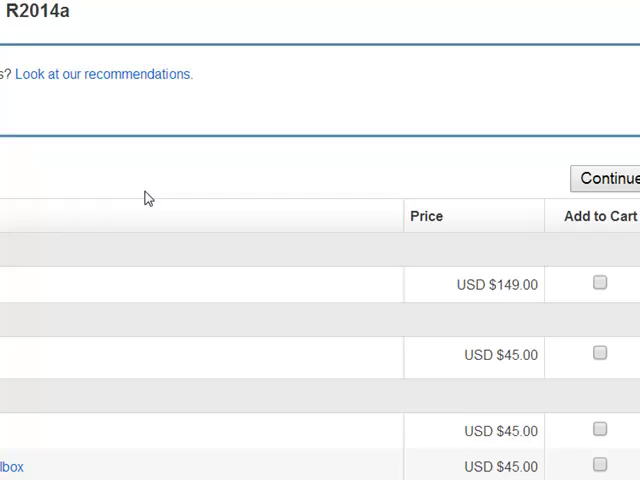
pyautogui.scroll(-3)
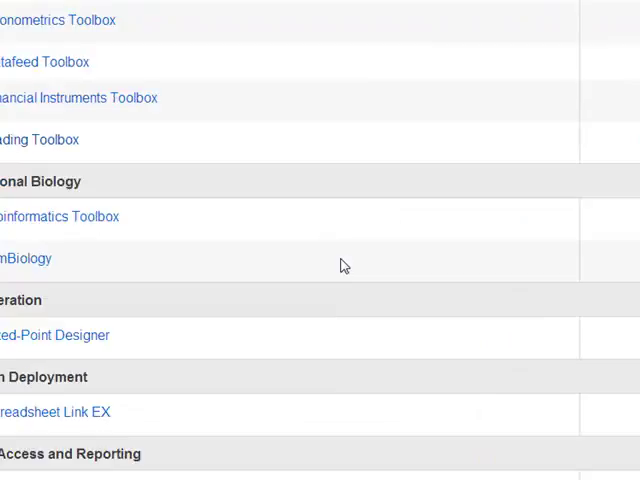
pyautogui.scroll(3)
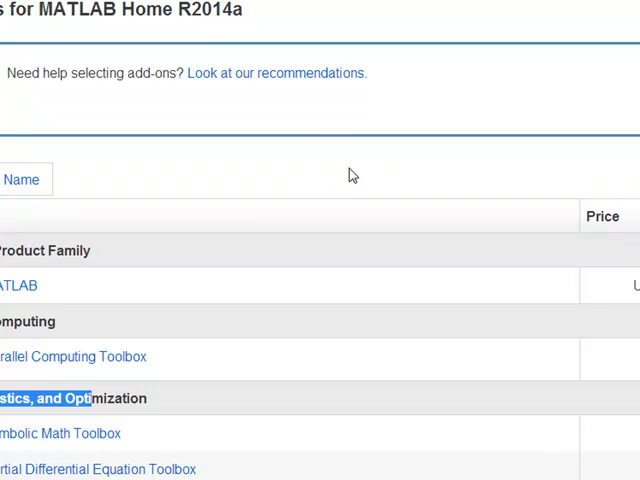
pyautogui.scroll(-3)
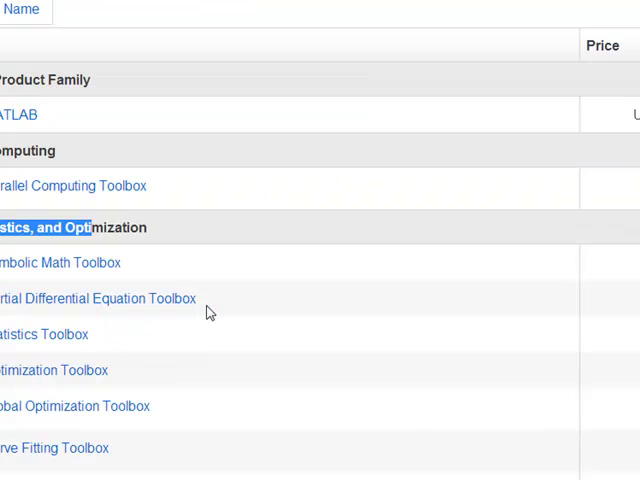
pyautogui.scroll(-3)
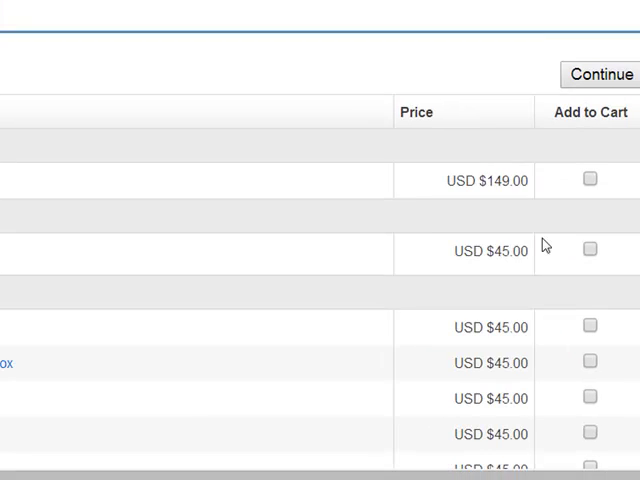
pyautogui.scroll(-3)
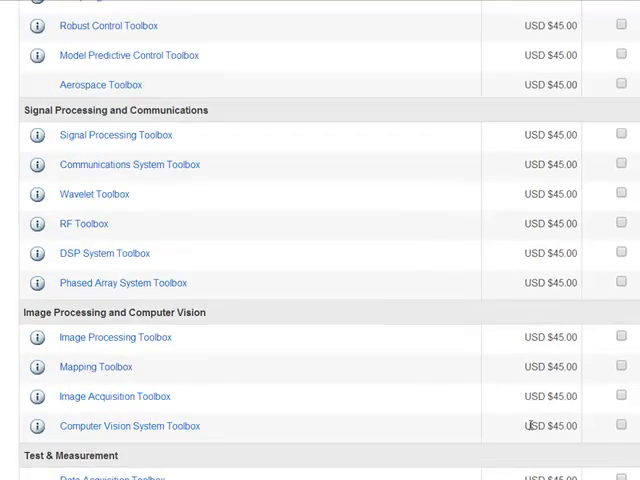
pyautogui.scroll(-3)
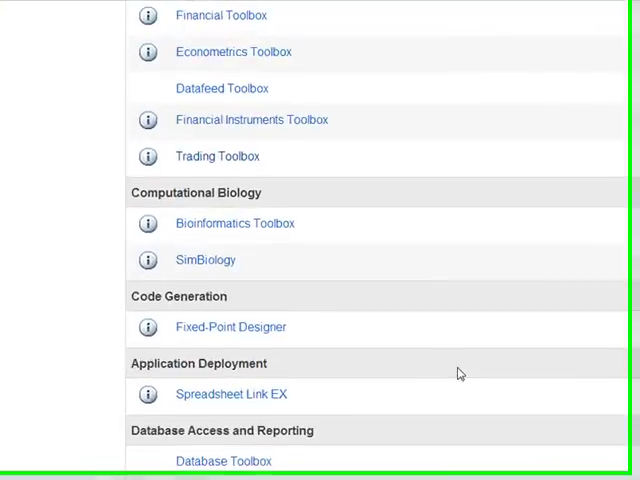
pyautogui.scroll(-3)
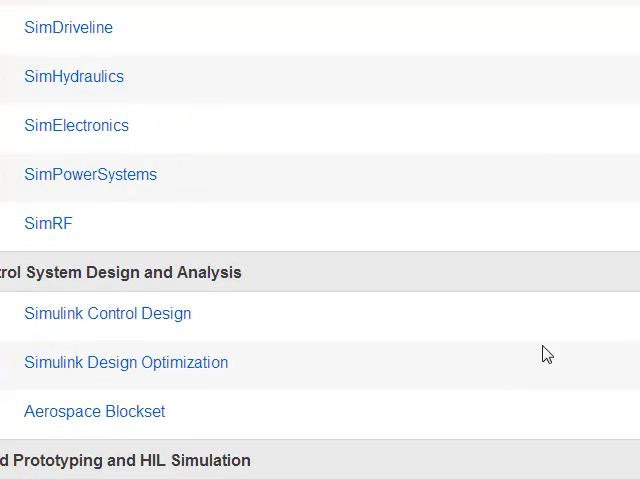
pyautogui.moveTo(166, 136)
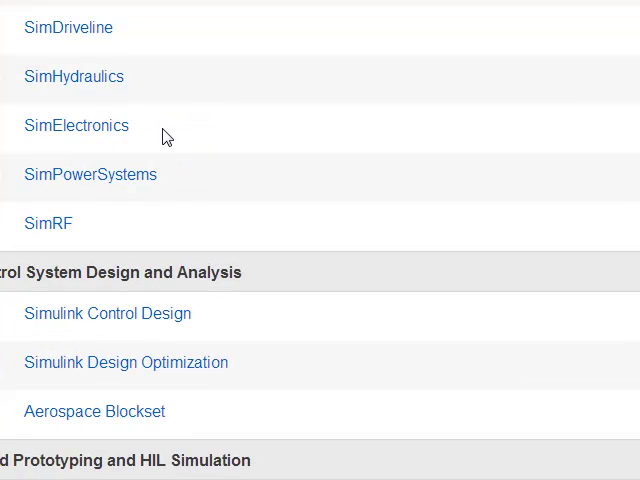